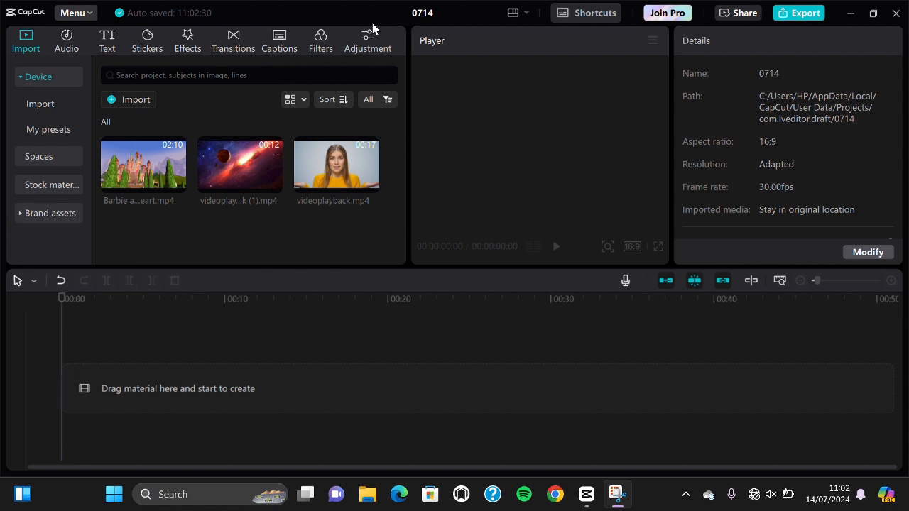
mouse_move(380, 184)
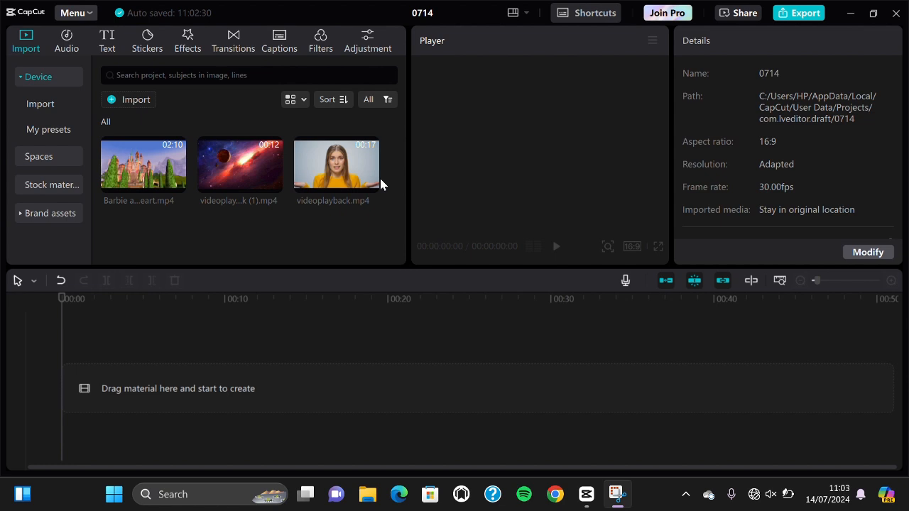
Step: Add the woman clip to the timeline and set the canvas ratio to vertical 9:16
left_click(368, 184)
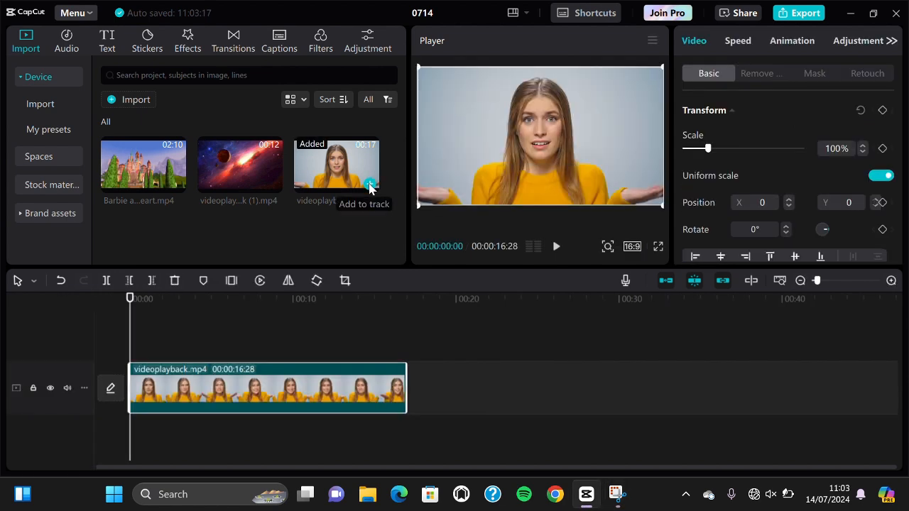
mouse_move(633, 256)
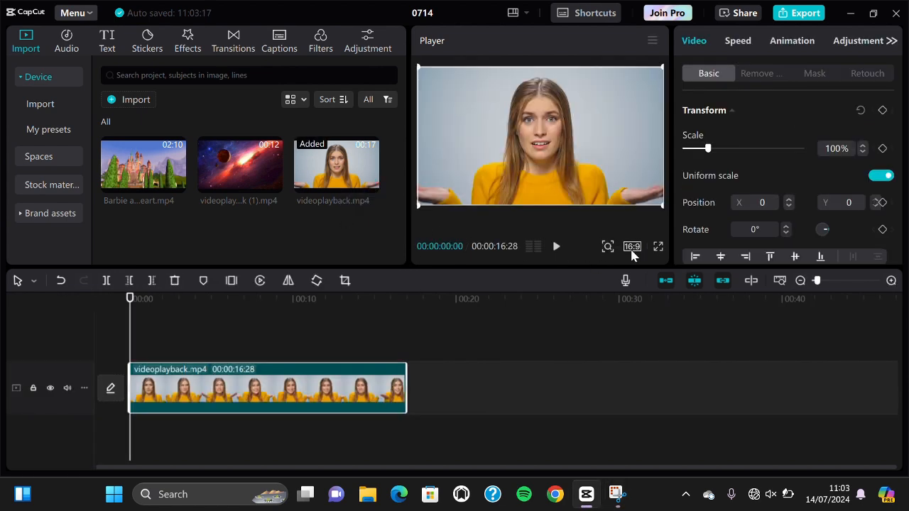
left_click(631, 247)
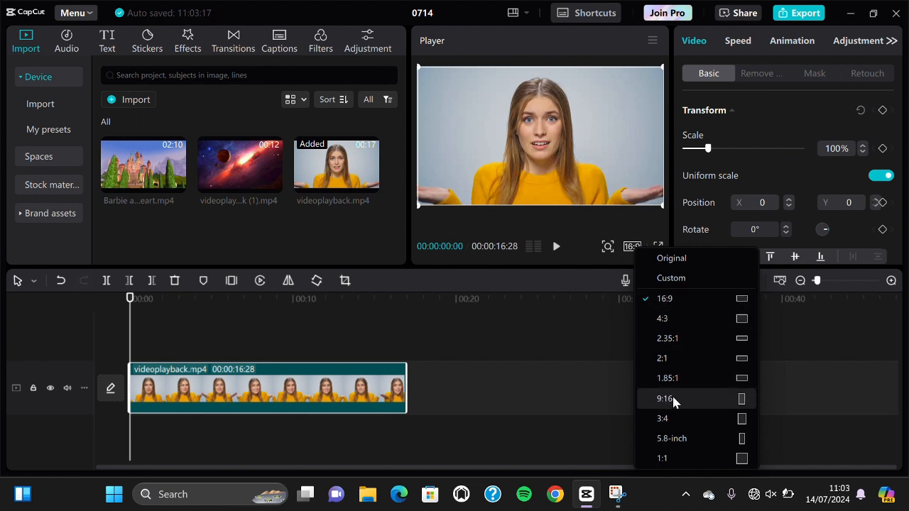
left_click(664, 398)
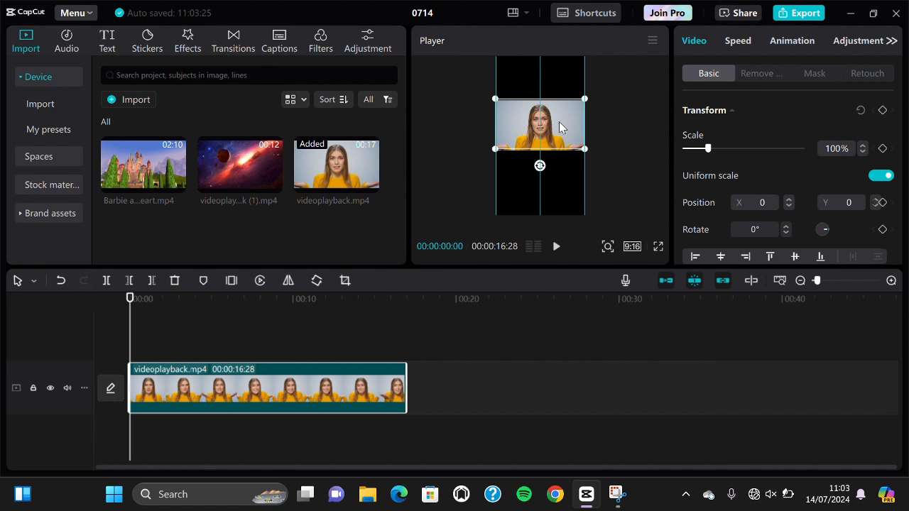
Step: Position the woman clip at the top of the vertical frame
left_click_drag(540, 125, 539, 92)
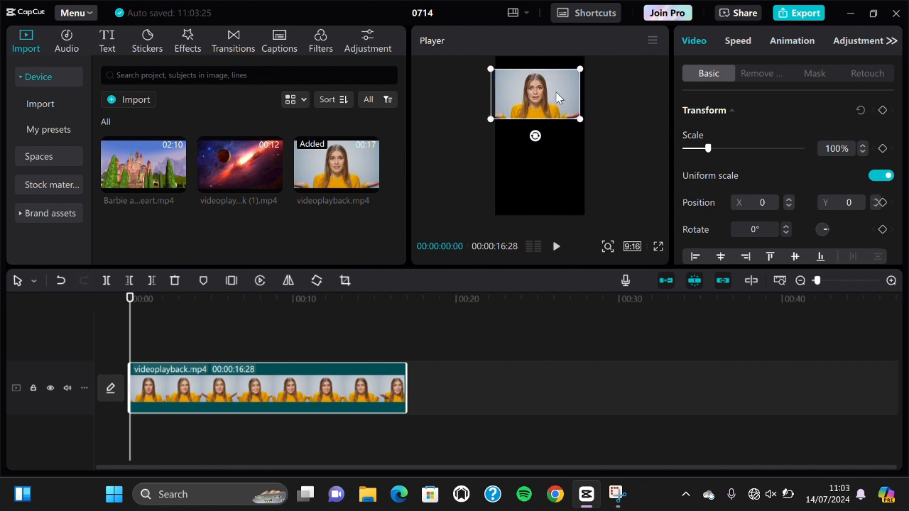
left_click_drag(551, 97, 561, 88)
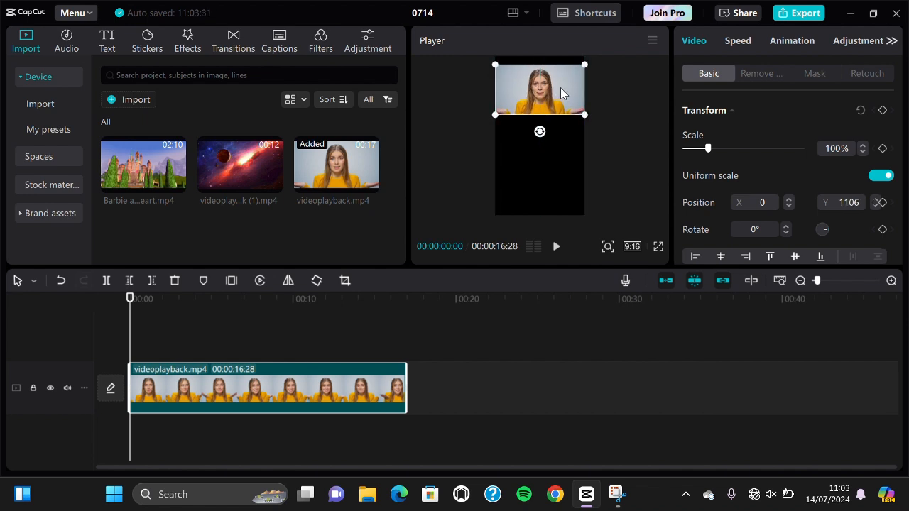
Step: Layer the space clip above the woman clip, trim to 12 seconds, and place it in the middle
left_click(273, 183)
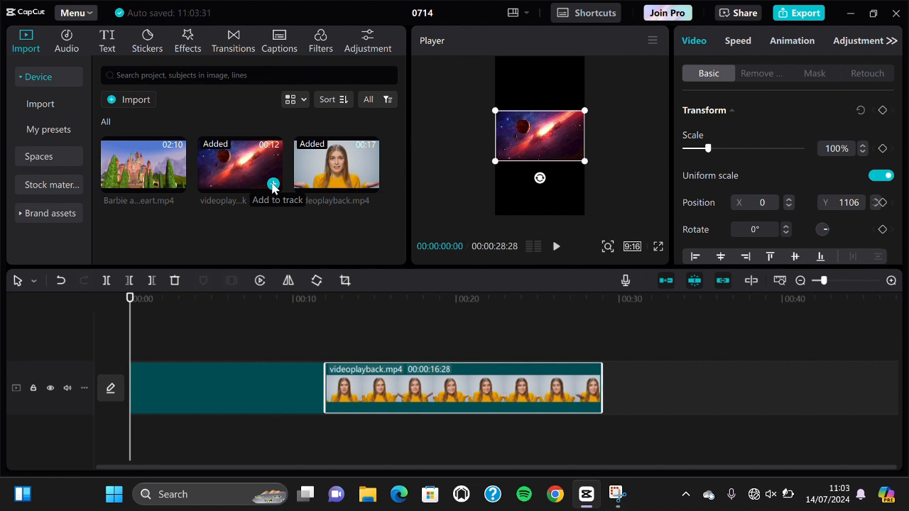
left_click(273, 185)
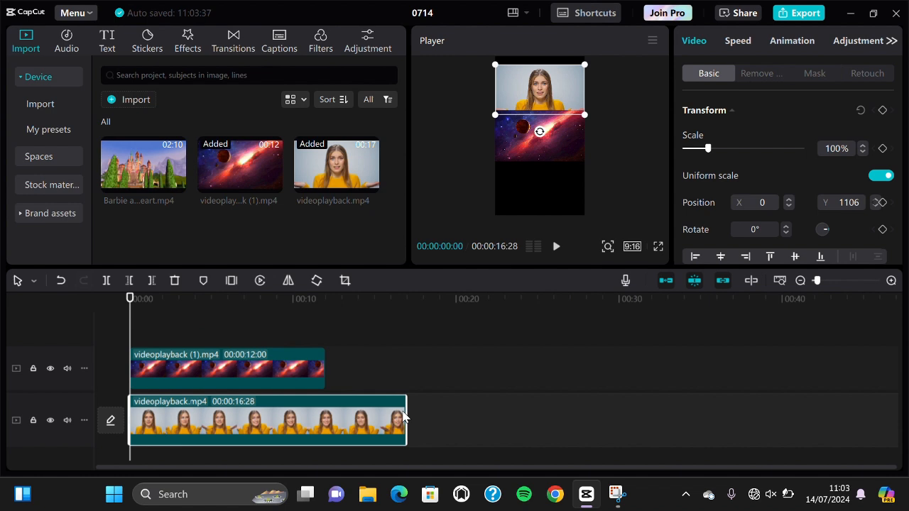
left_click_drag(406, 419, 344, 419)
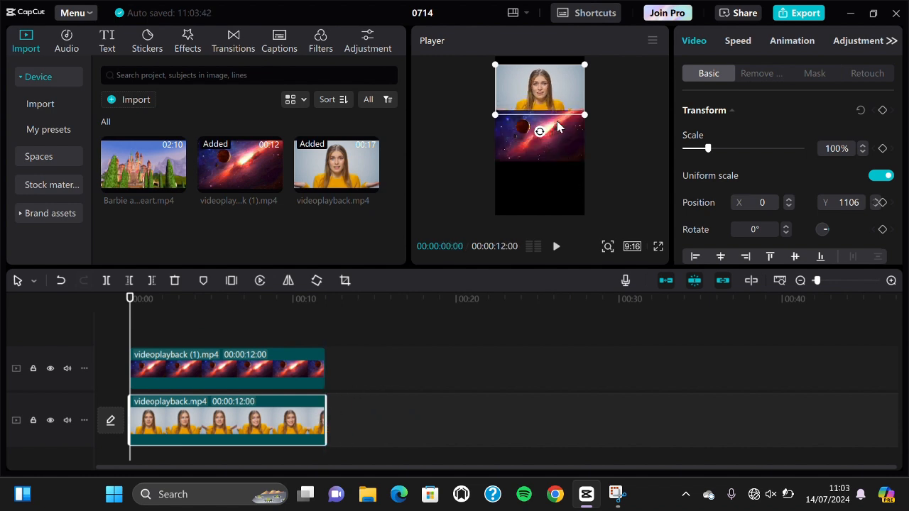
left_click(226, 368)
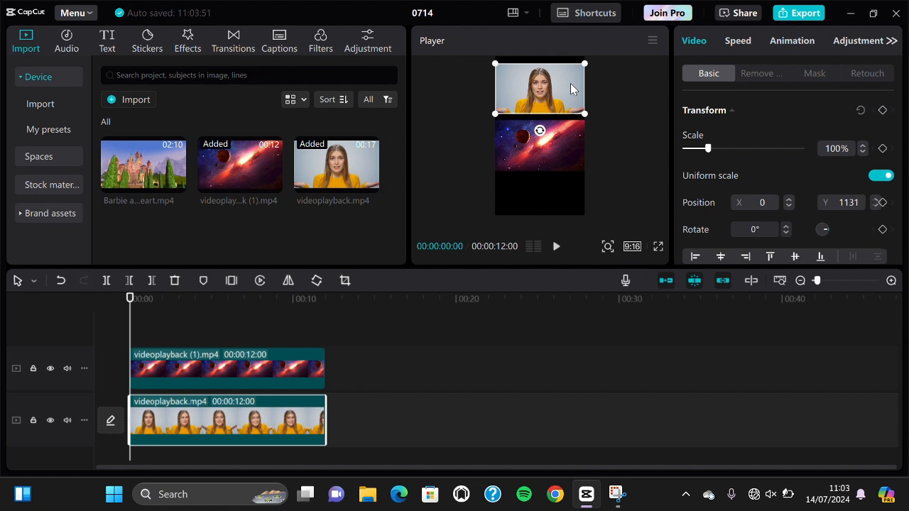
left_click(227, 368)
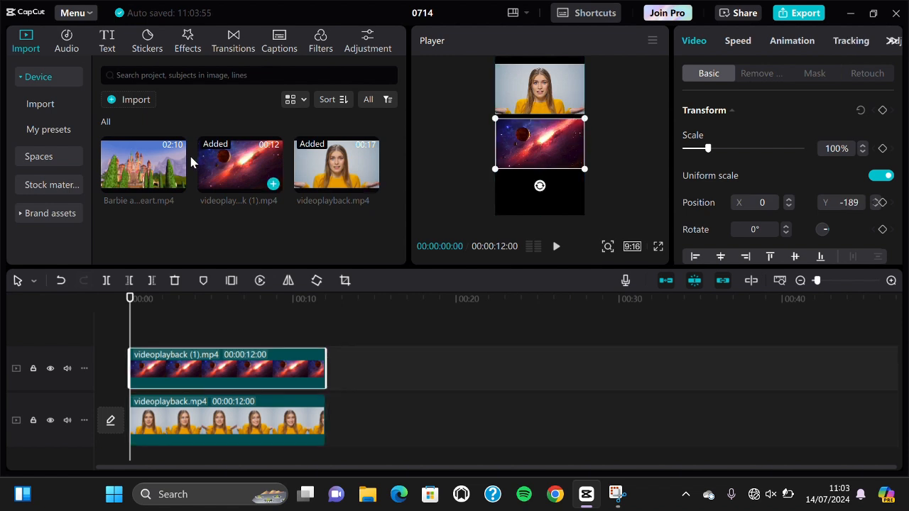
Step: Add the Barbie castle clip, move it to the bottom slot and scale it to fit
left_click(176, 183)
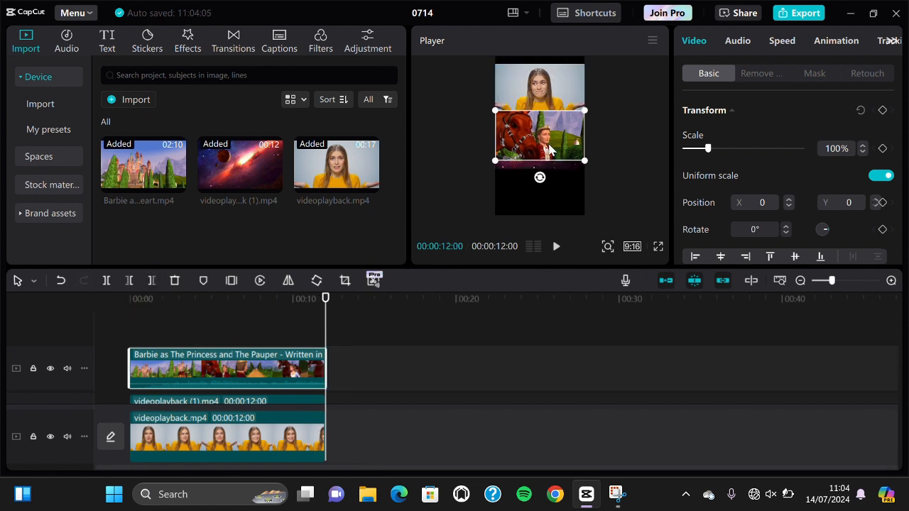
left_click_drag(540, 134, 539, 191)
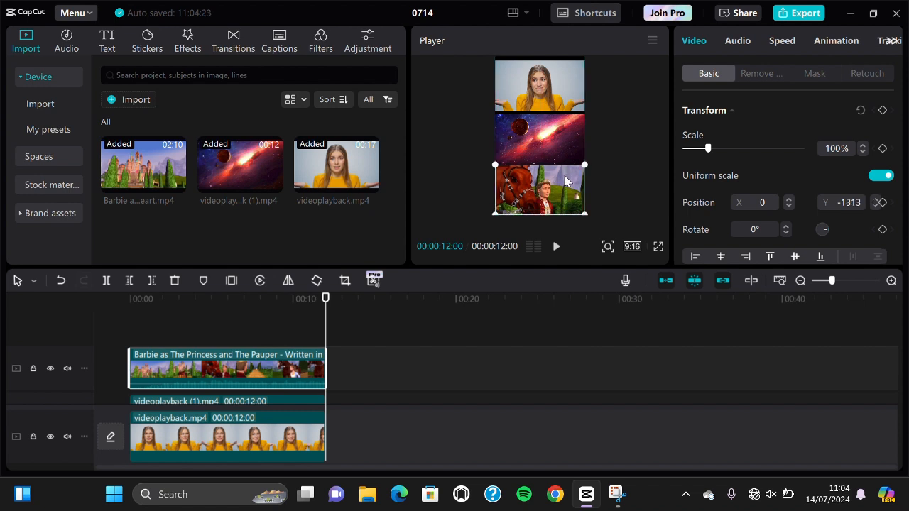
left_click(228, 436)
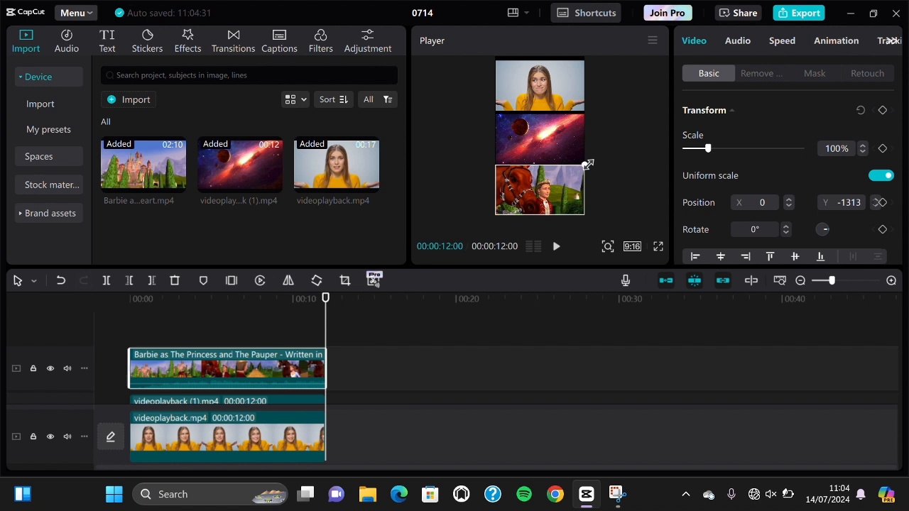
left_click_drag(588, 165, 585, 168)
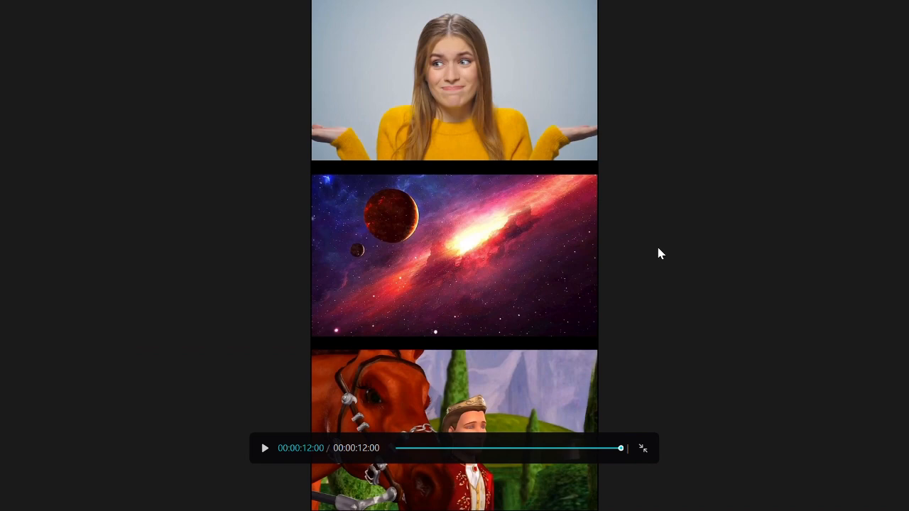
Step: Play the finished collage in full-screen preview, then return to the editor
left_click(264, 448)
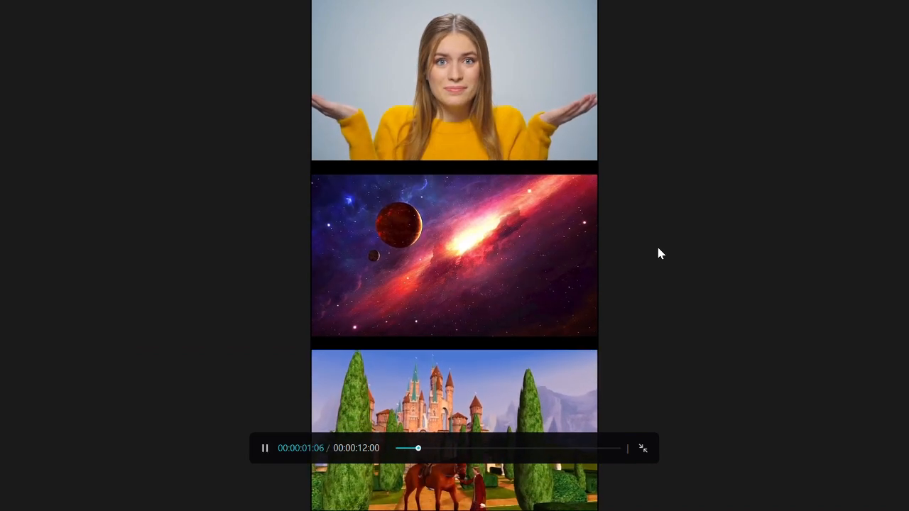
left_click(642, 448)
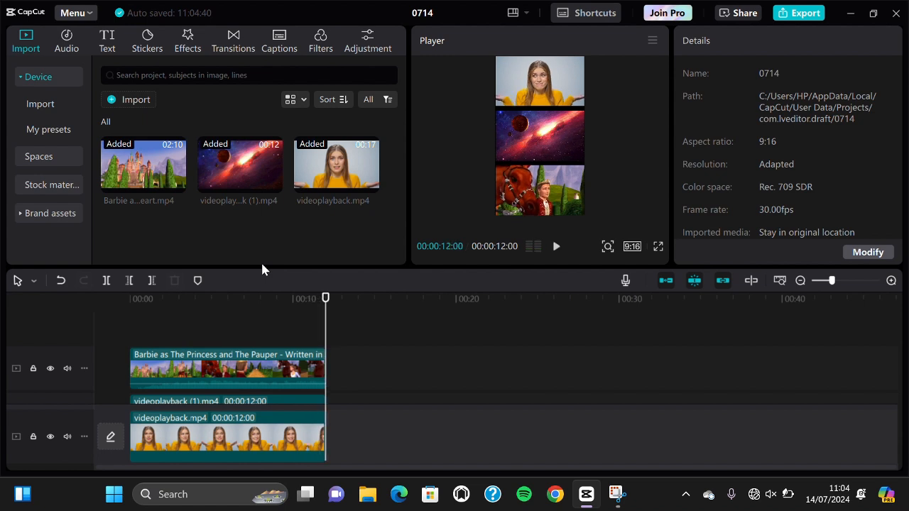
mouse_move(418, 20)
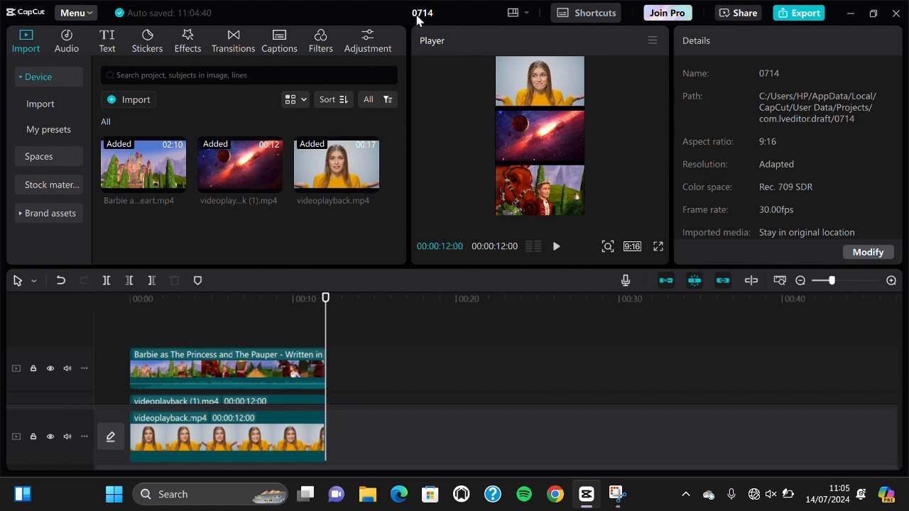